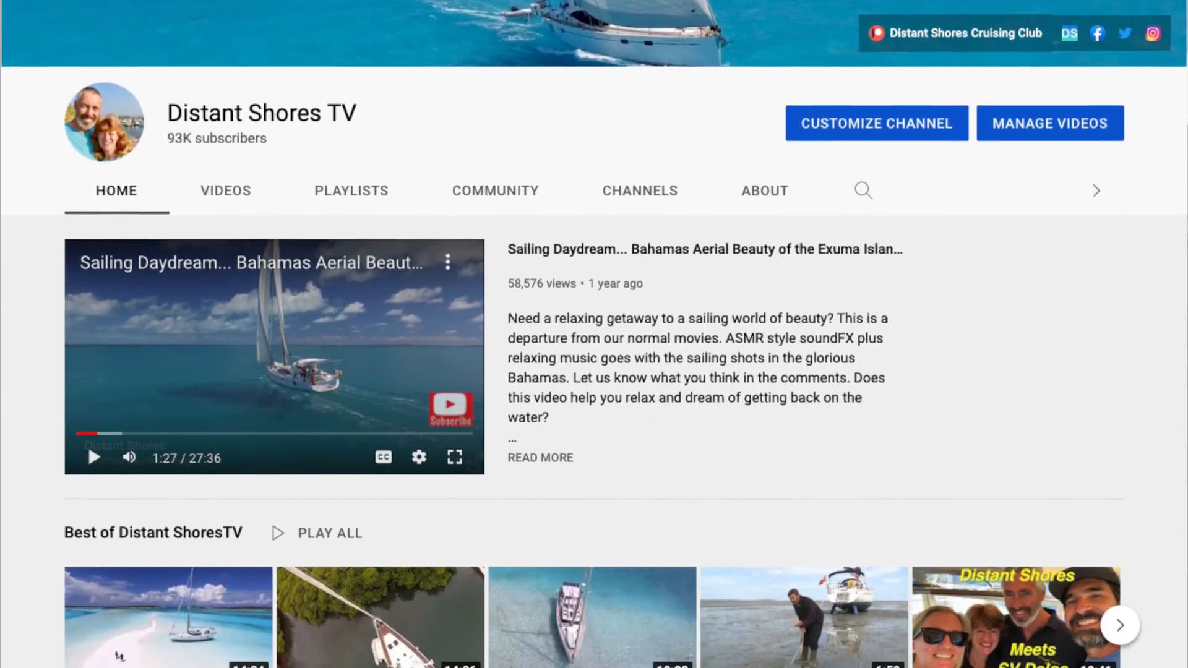
Select the small wooden piece beside the toilet while inspecting the hull plans from above
scroll(down, 3)
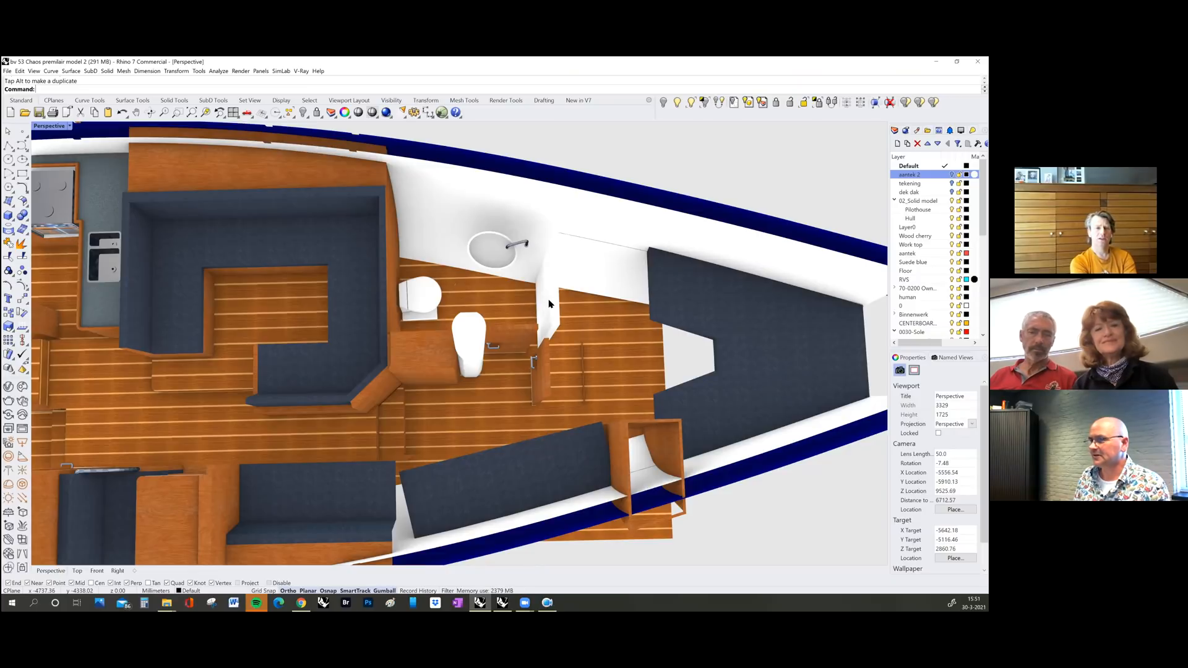
click(580, 299)
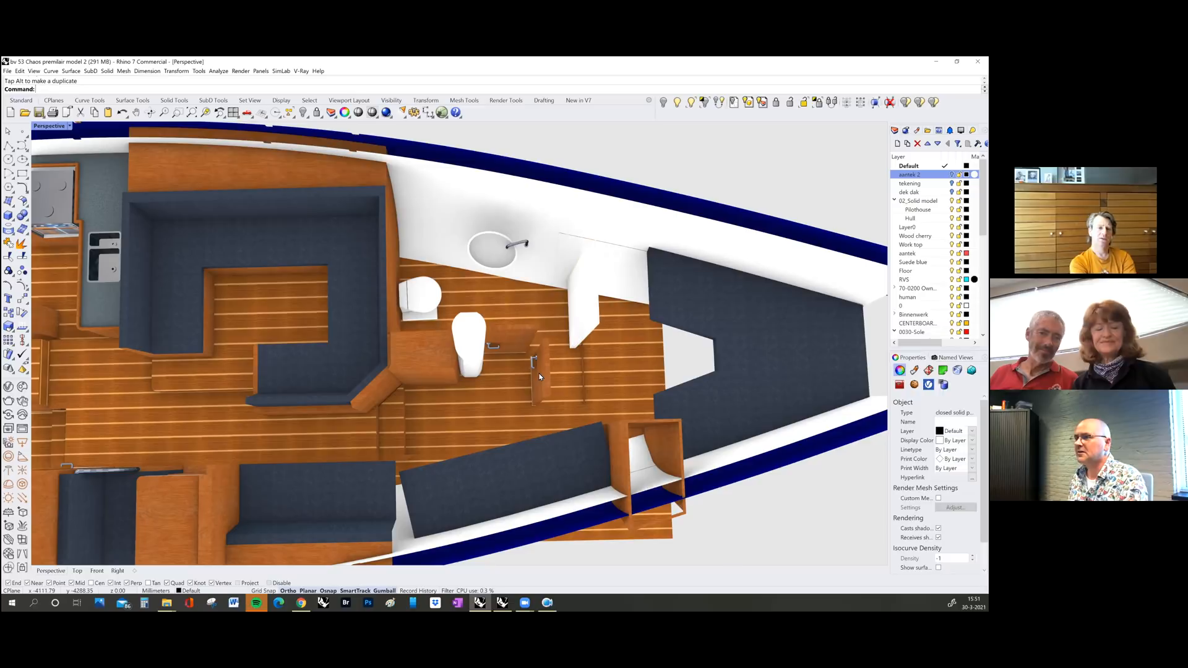
click(534, 364)
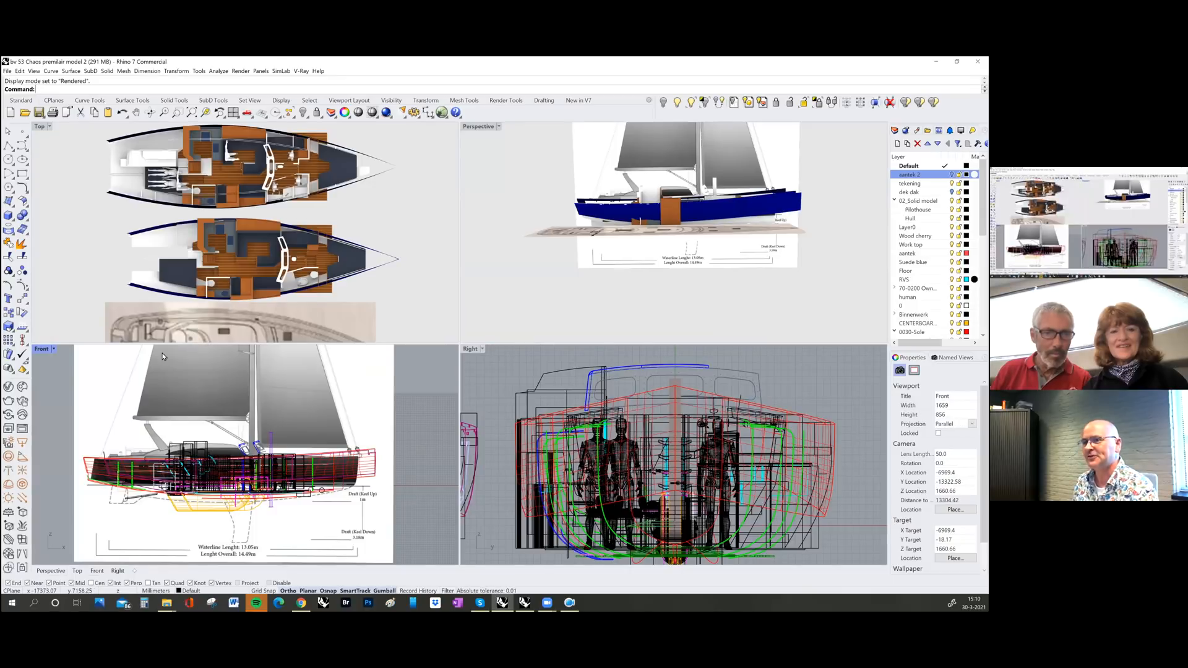
Maximize the Top viewport showing both interior deck plans above the hull drawing
double_click(42, 126)
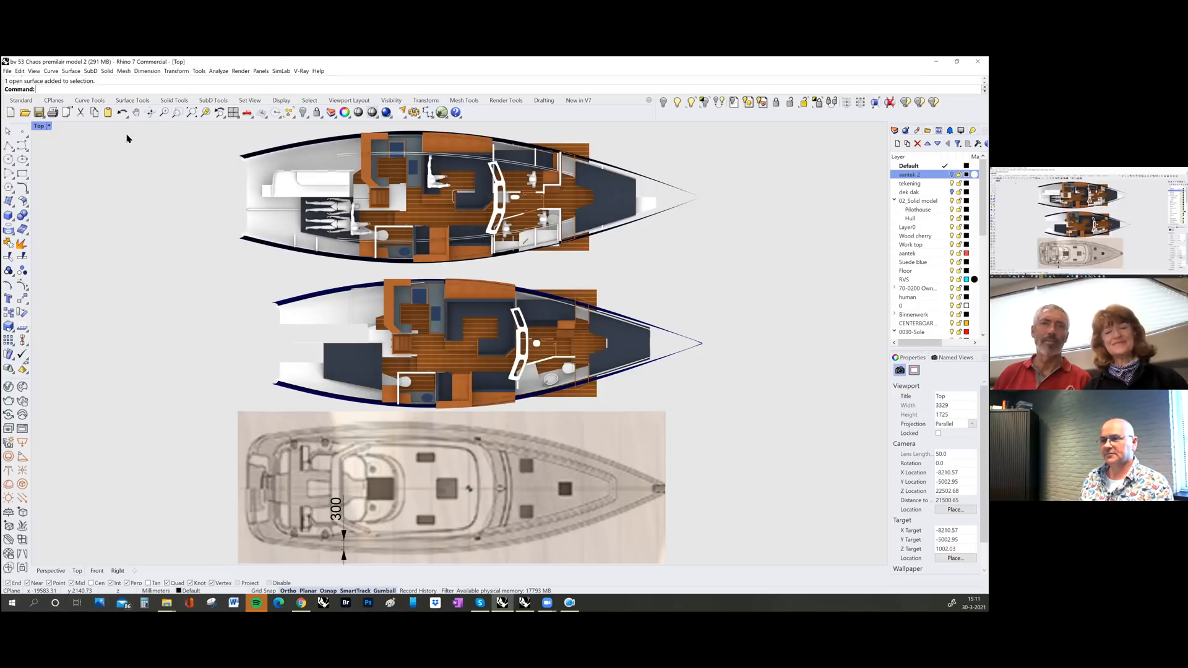
mouse_move(140, 141)
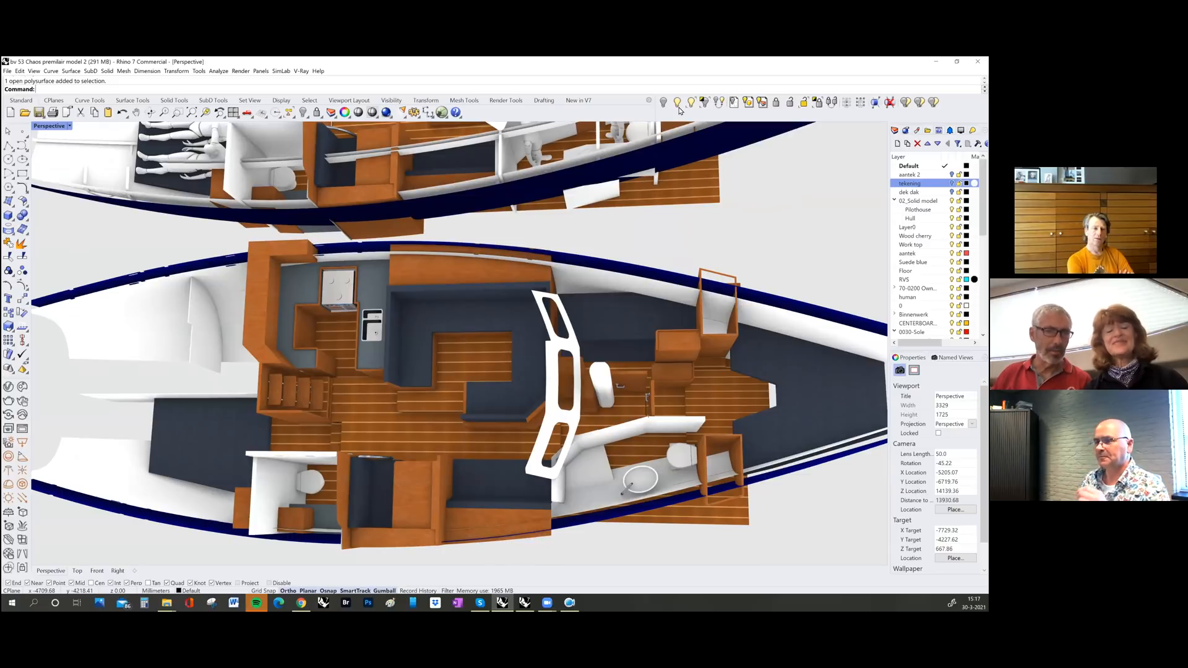
Show the Object properties of the blue upholstery polysurface on the Suede blue layer
click(676, 100)
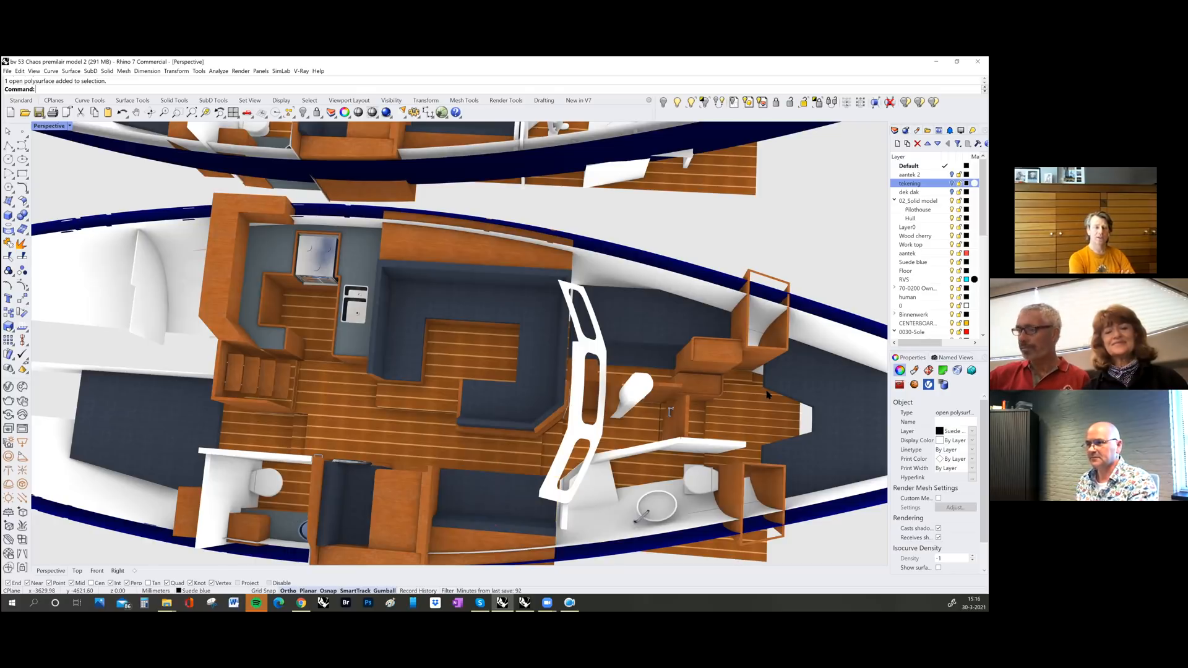
click(914, 370)
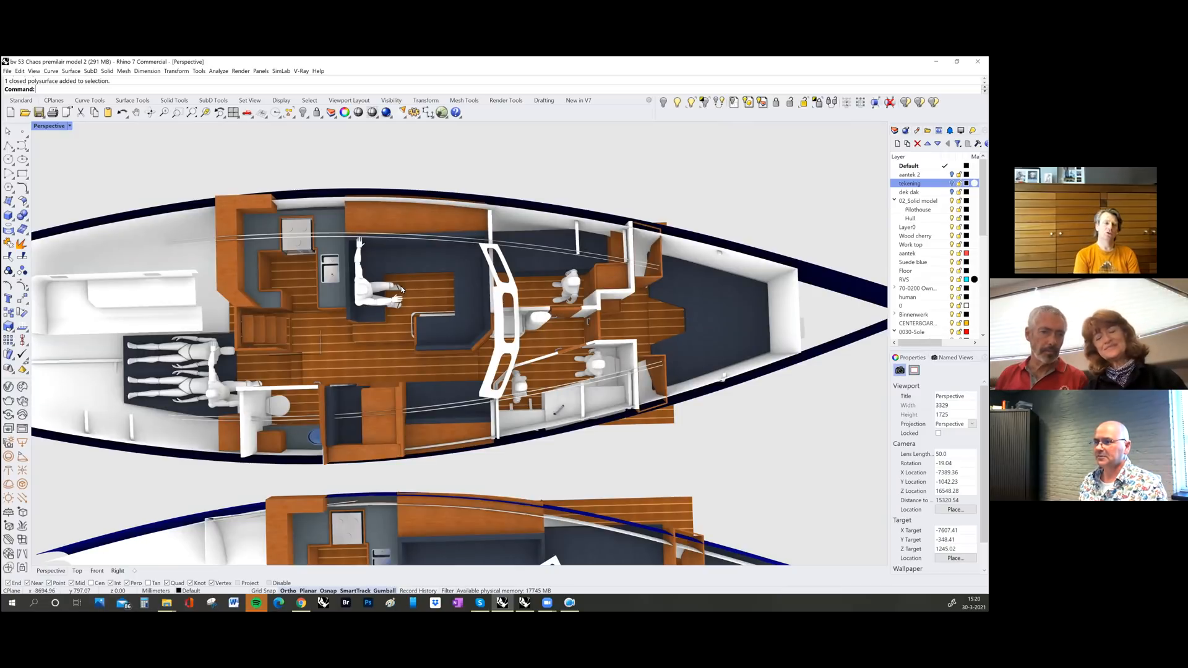
mouse_move(457, 303)
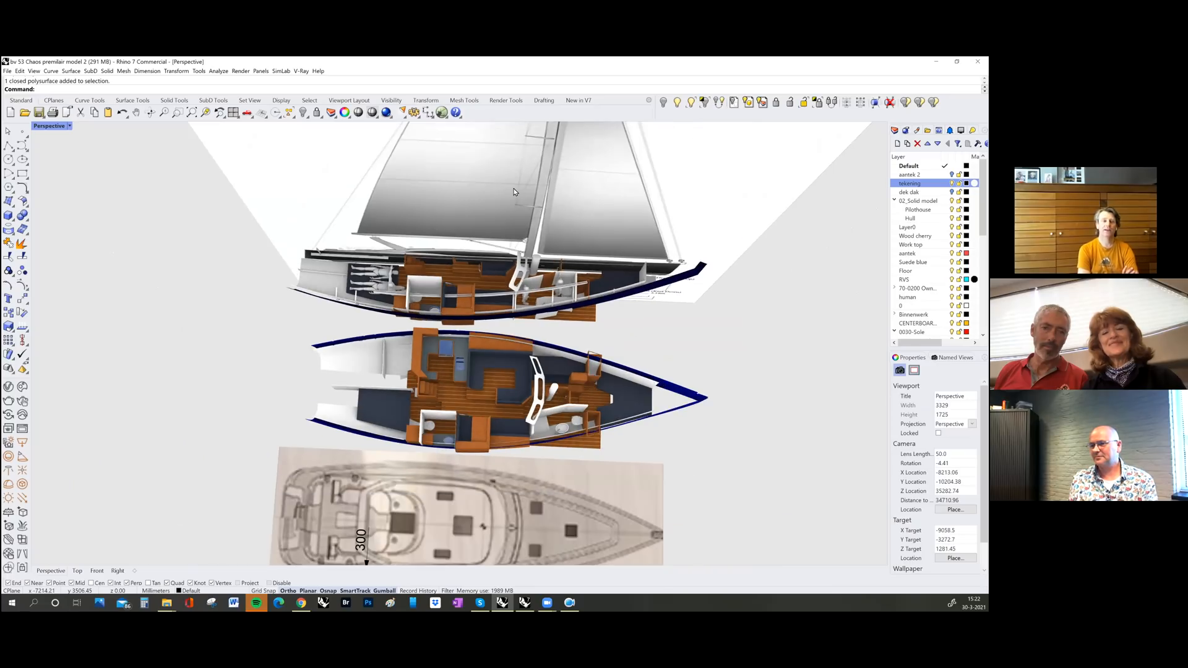
mouse_move(529, 191)
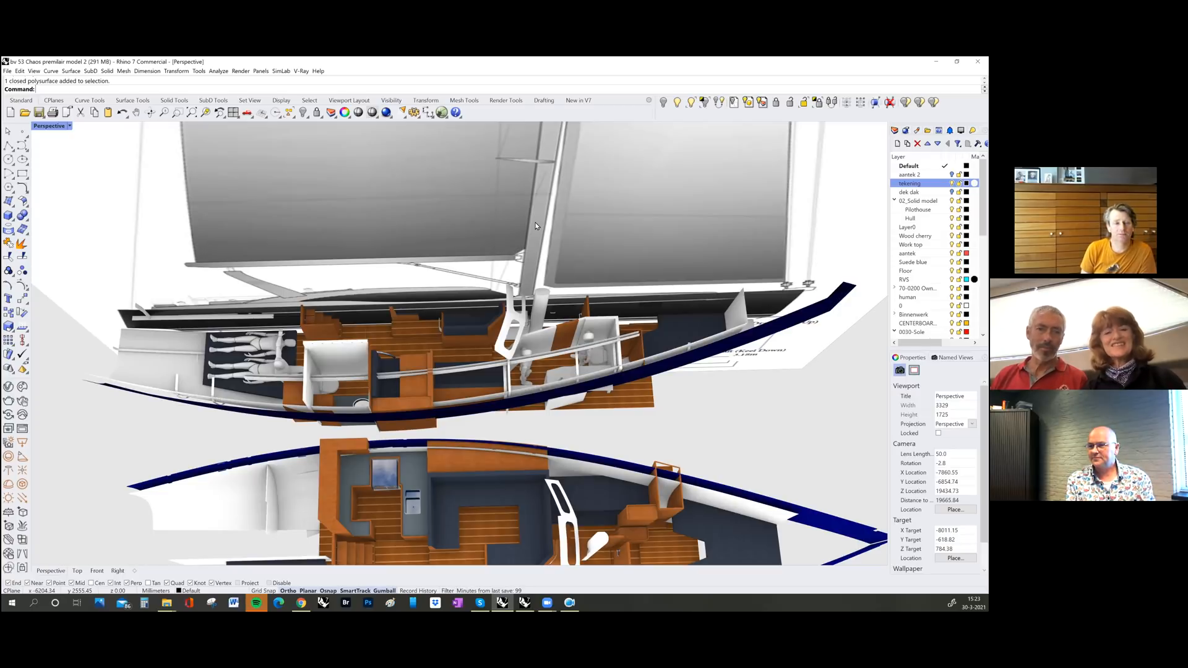
mouse_move(512, 208)
text(Hide)
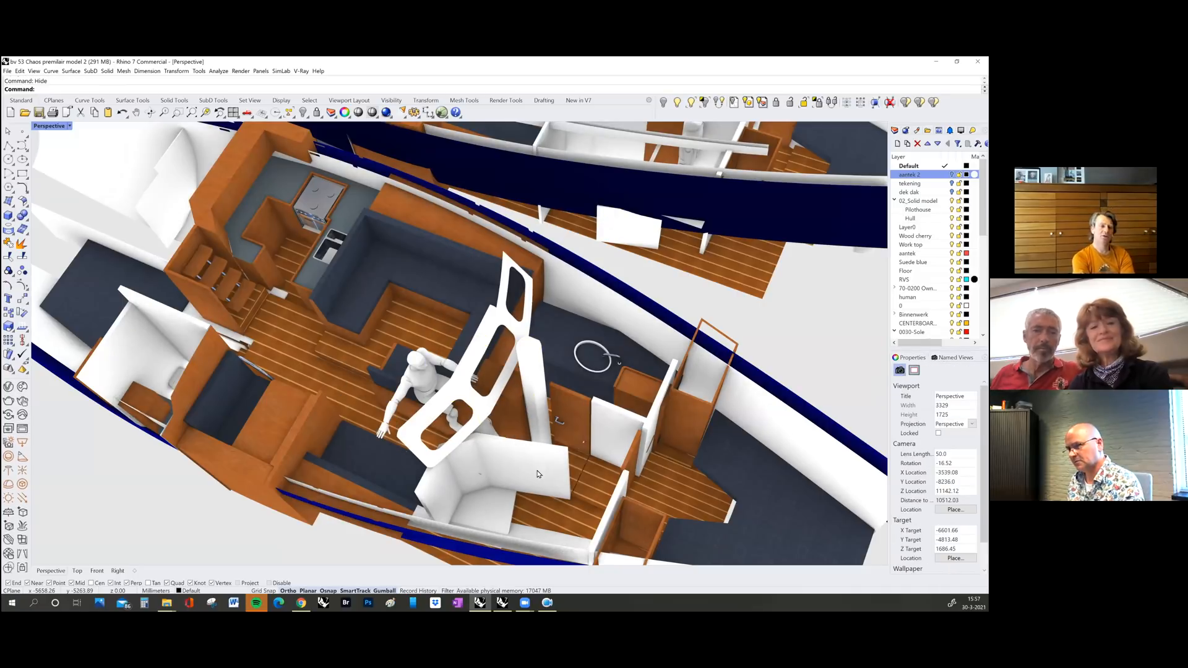
Select the white panel polysurface beside the helm seat via the Selection Menu
click(538, 474)
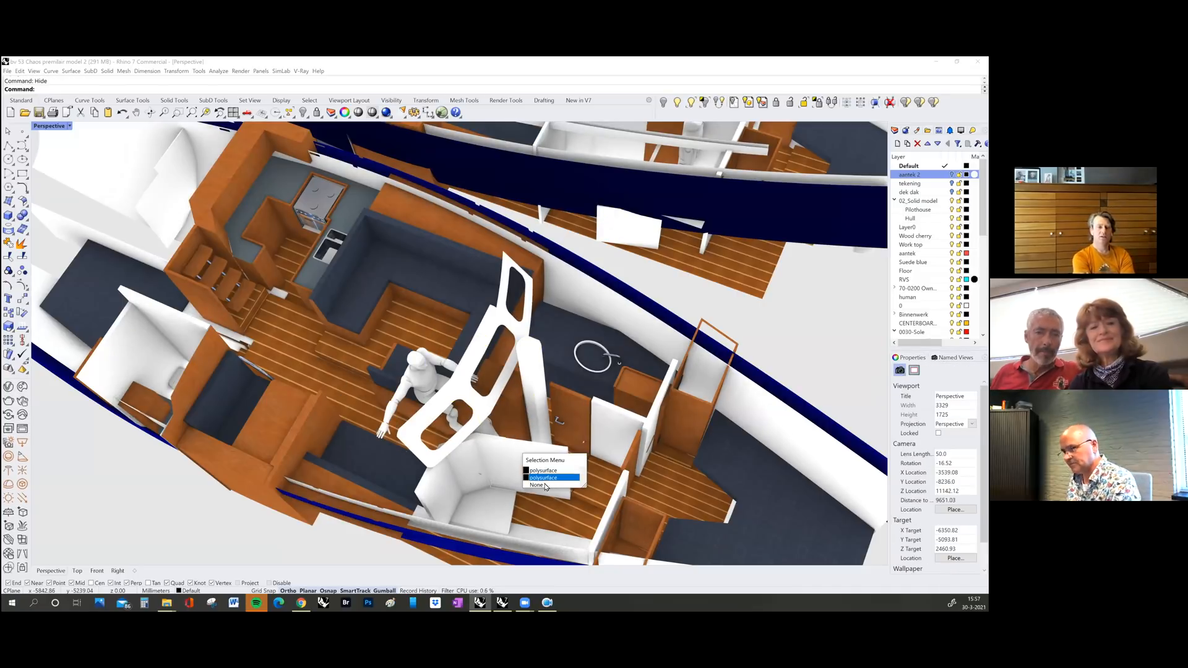
click(542, 478)
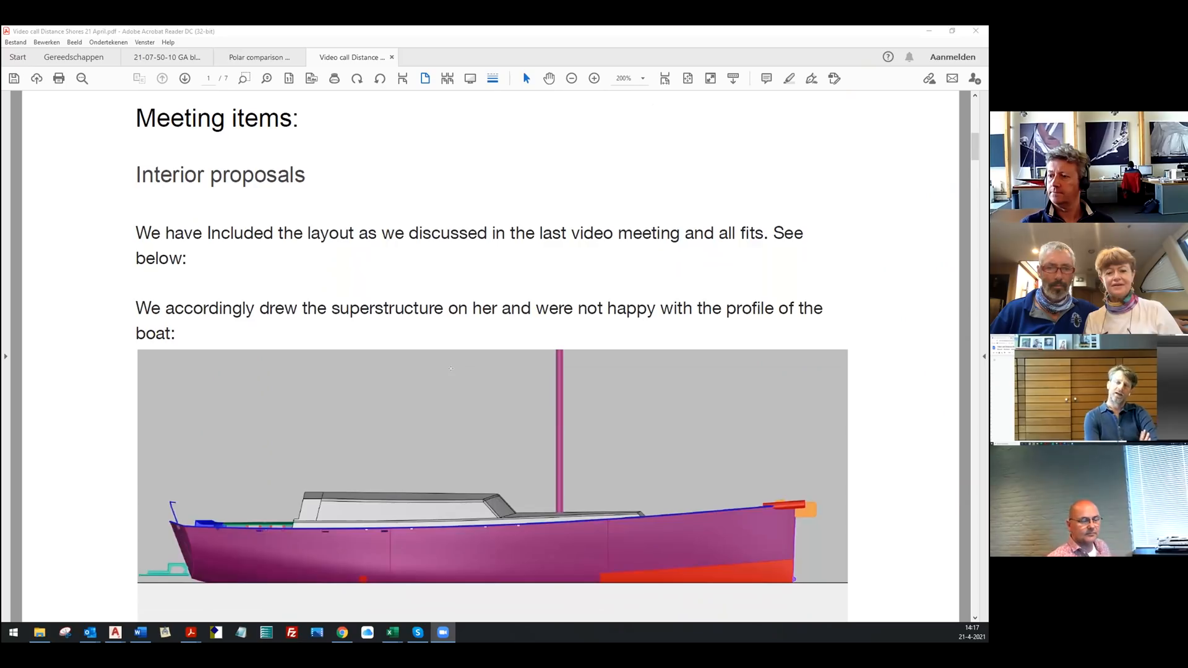
Advance to page 2 with the Rev 12 to Rev 15 superstructure comparison
click(185, 78)
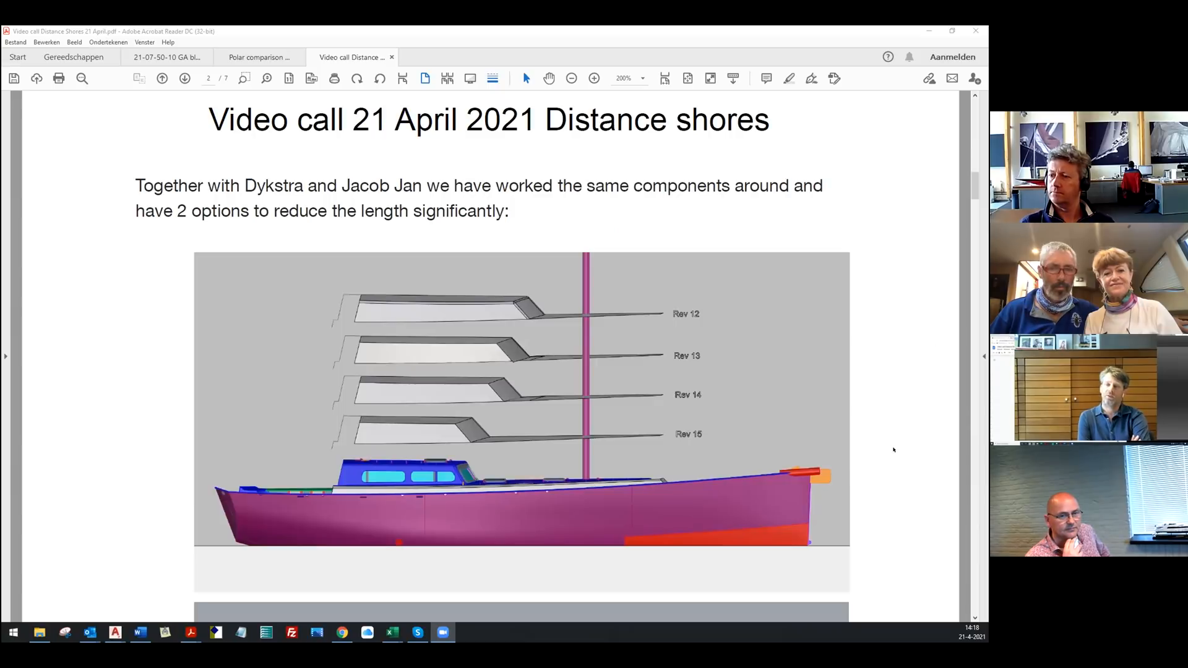
mouse_move(908, 453)
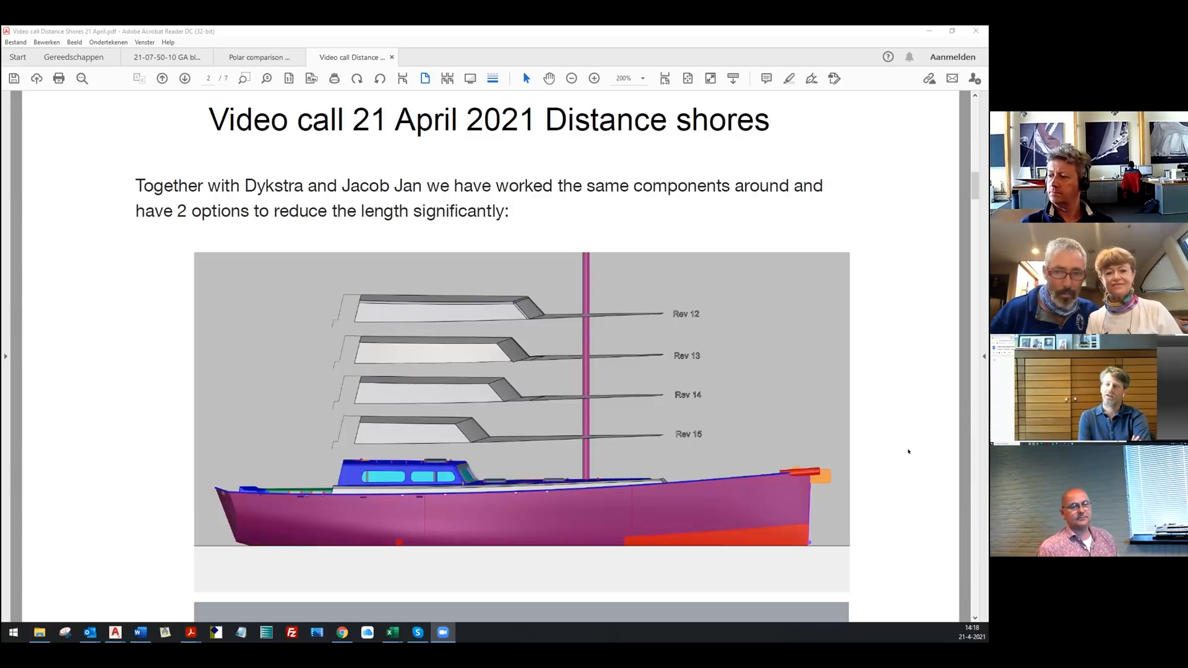